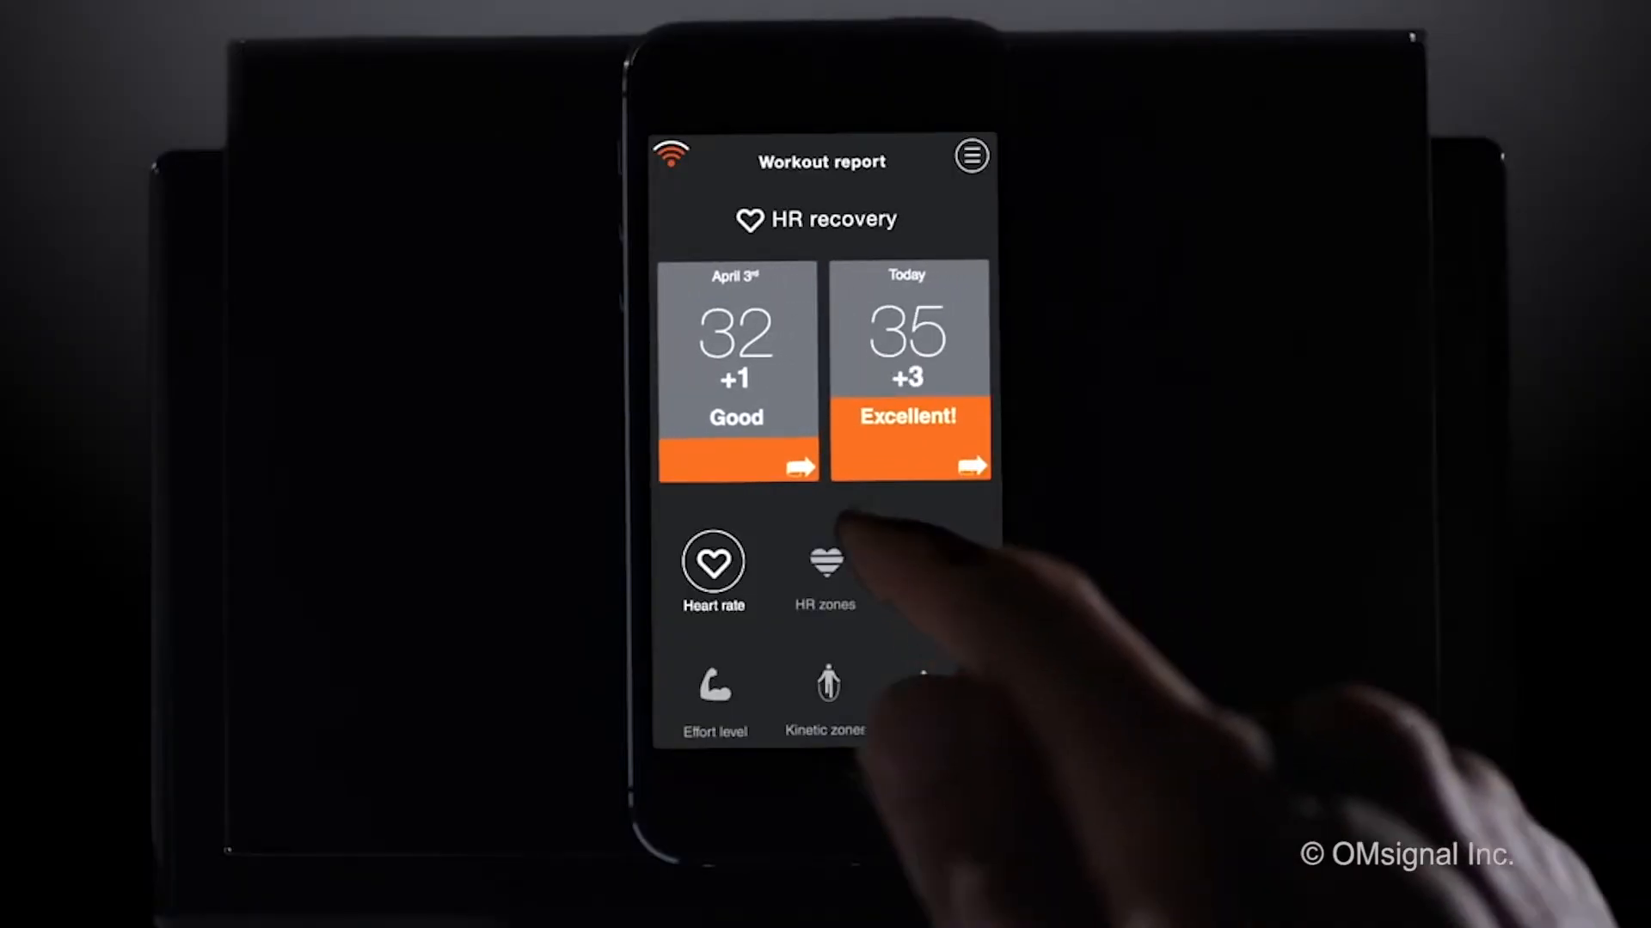
- Compare time per heart-rate zone between April 3rd and today's workout
click(824, 563)
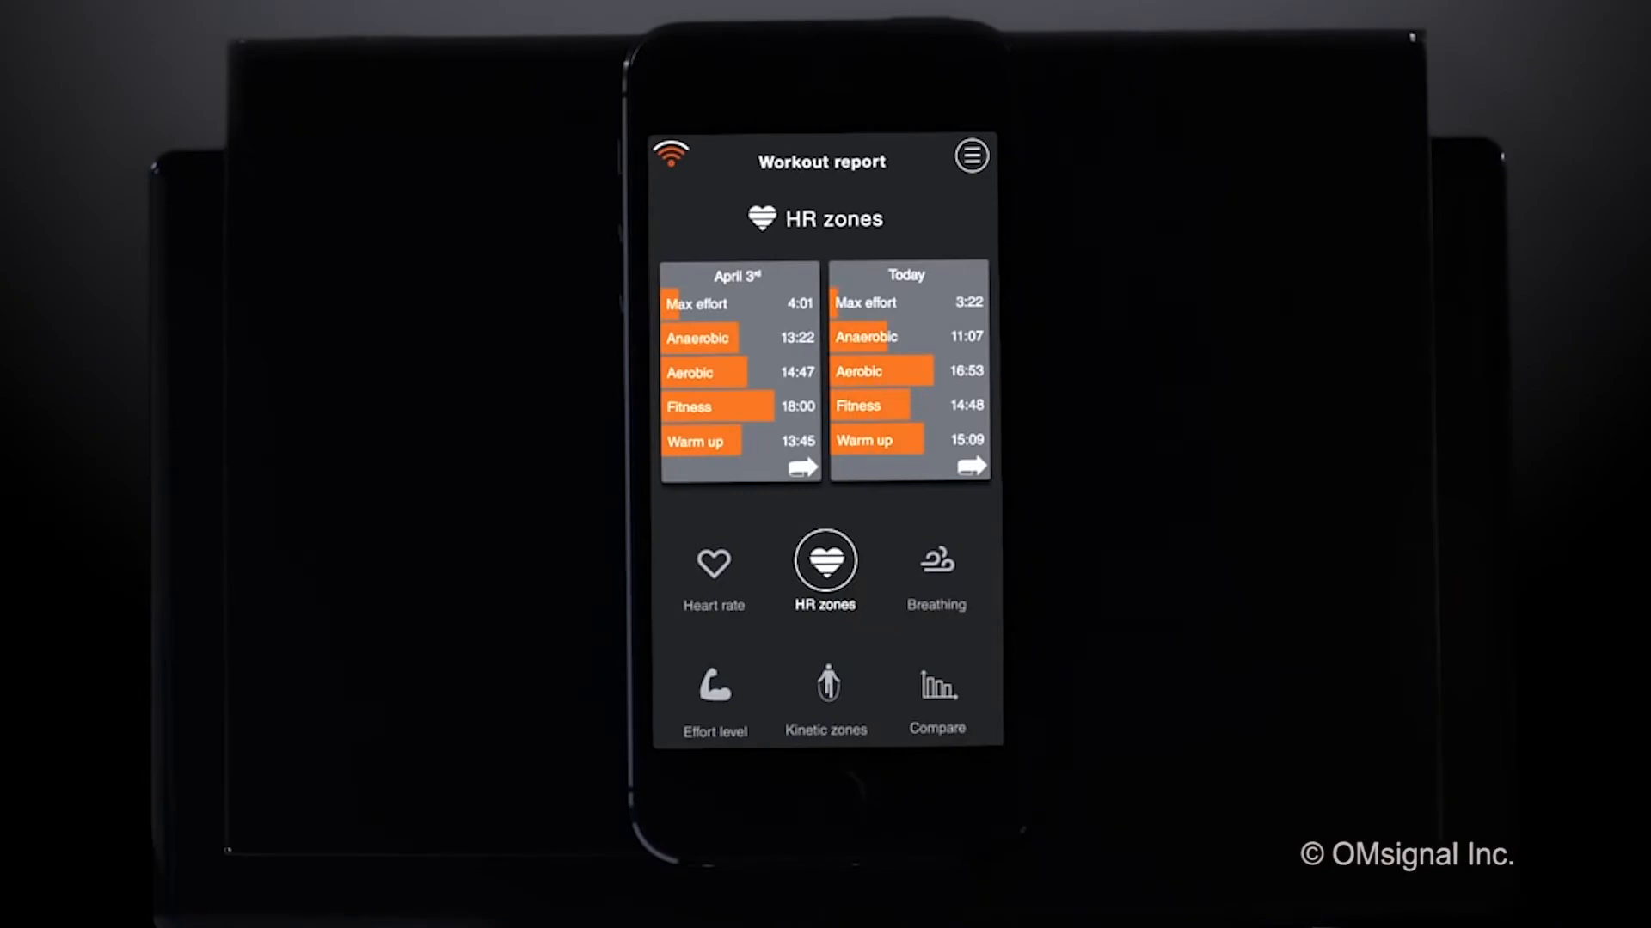